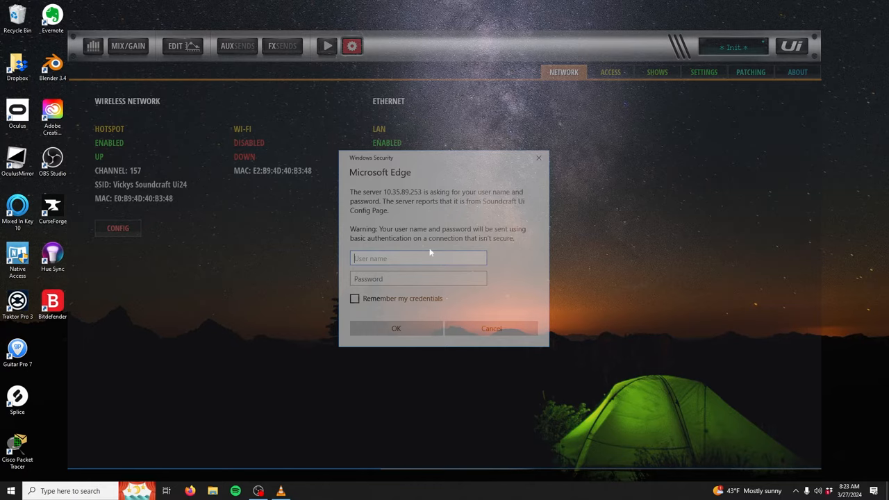
- Dismiss the Windows Security sign-in prompt and close the Soundcraft Ui browser window
left_click(418, 258)
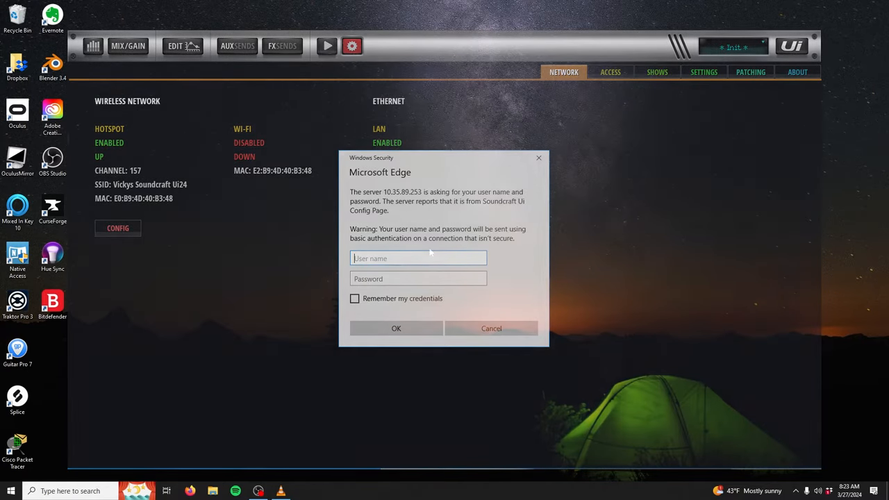
left_click(491, 327)
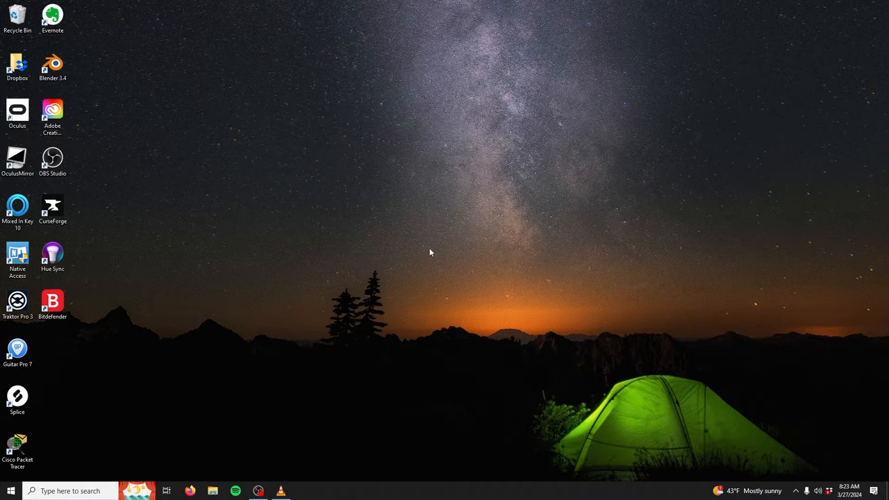
mouse_move(318, 375)
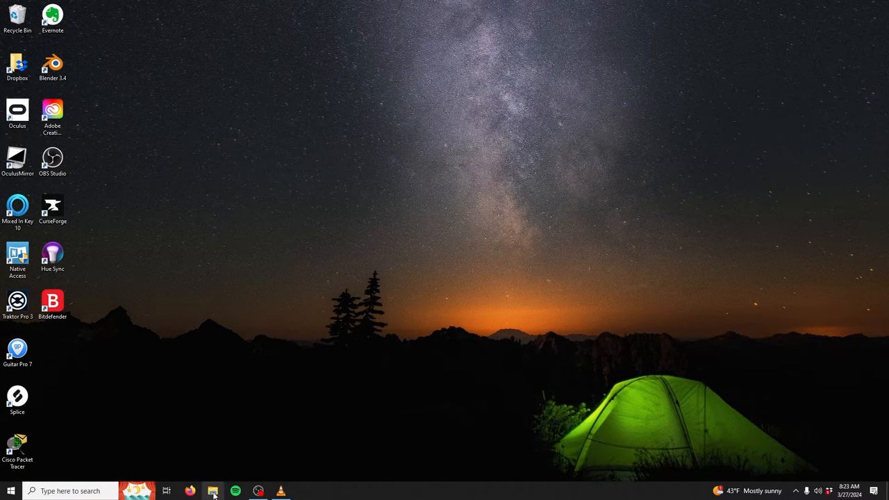
- Open File Explorer from the taskbar, showing Quick access and NO NAME (E:)
left_click(212, 491)
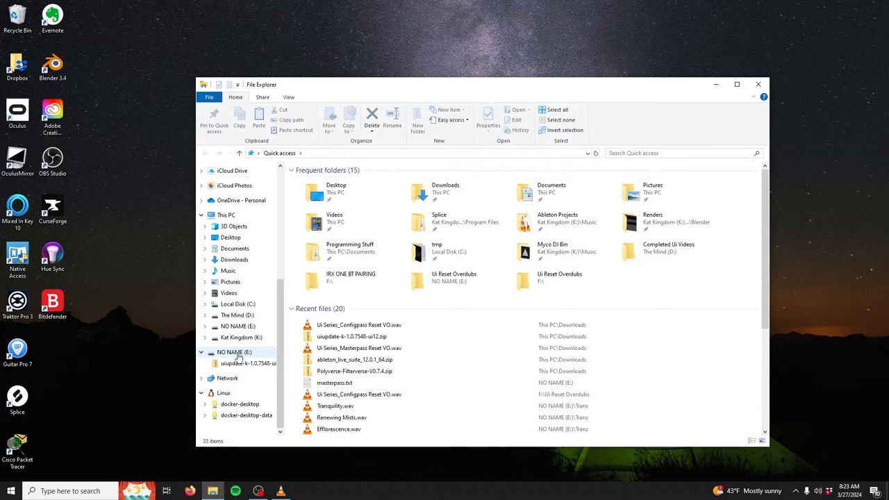
- Quick-format NO NAME (E:) as FAT32, confirm the warning, and close the Format dialog
right_click(234, 352)
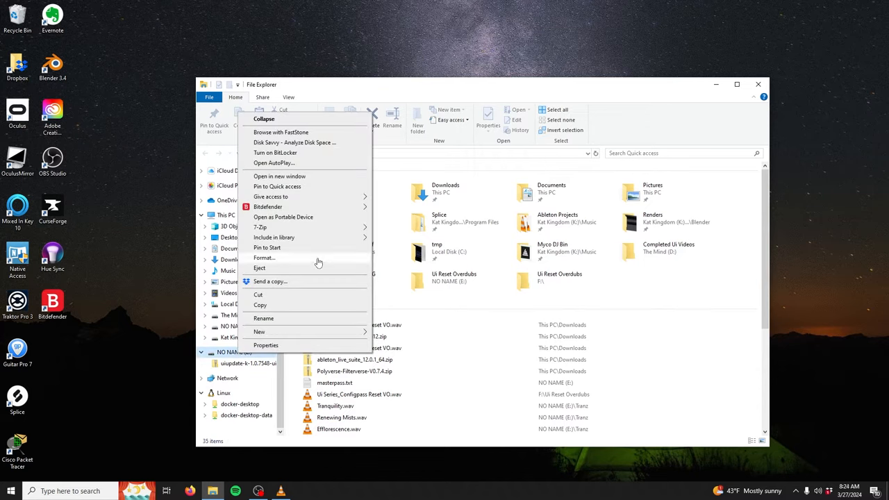
mouse_move(306, 264)
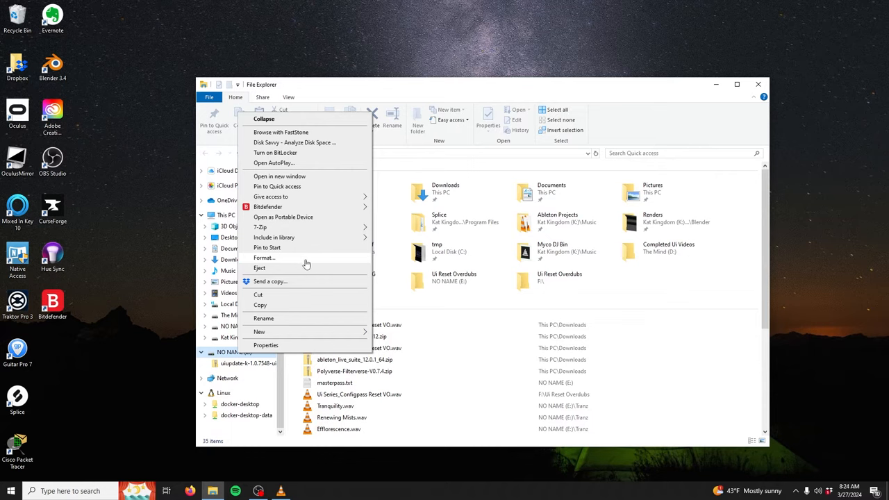
left_click(264, 258)
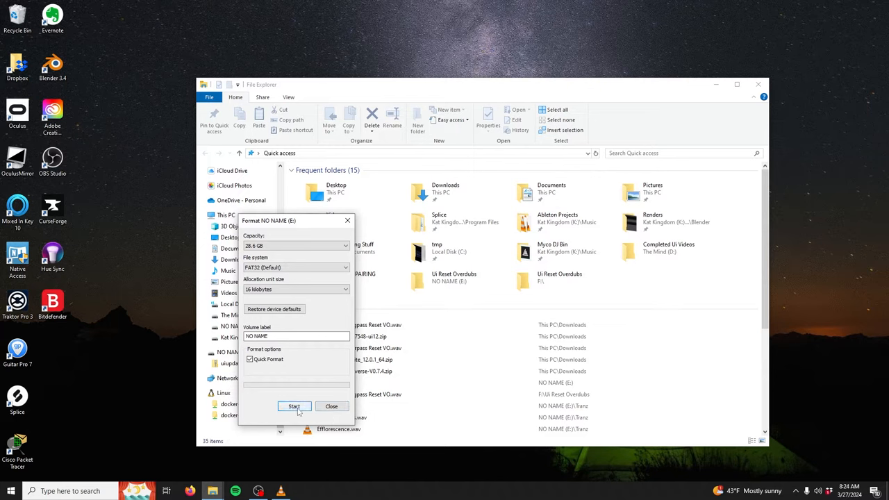
left_click(294, 406)
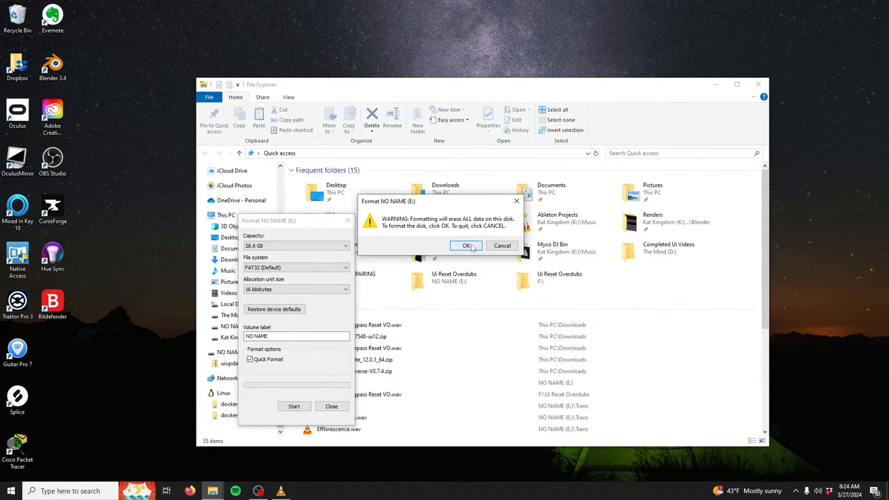
left_click(466, 246)
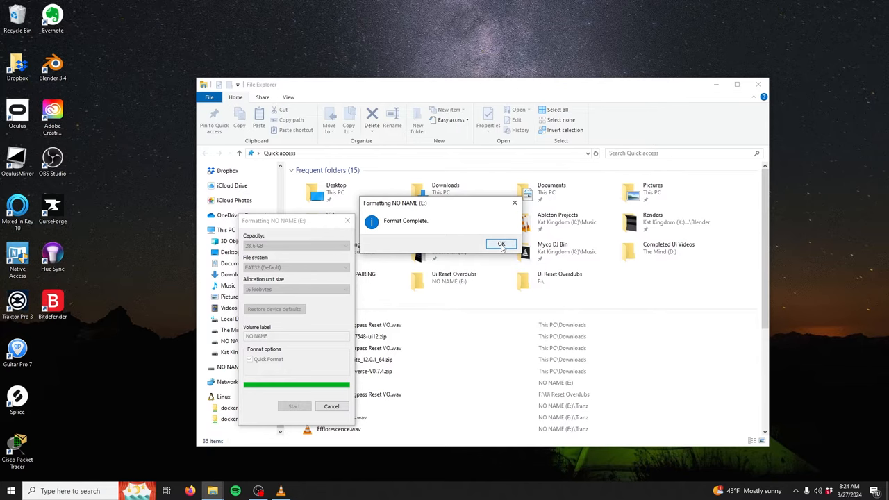
left_click(501, 244)
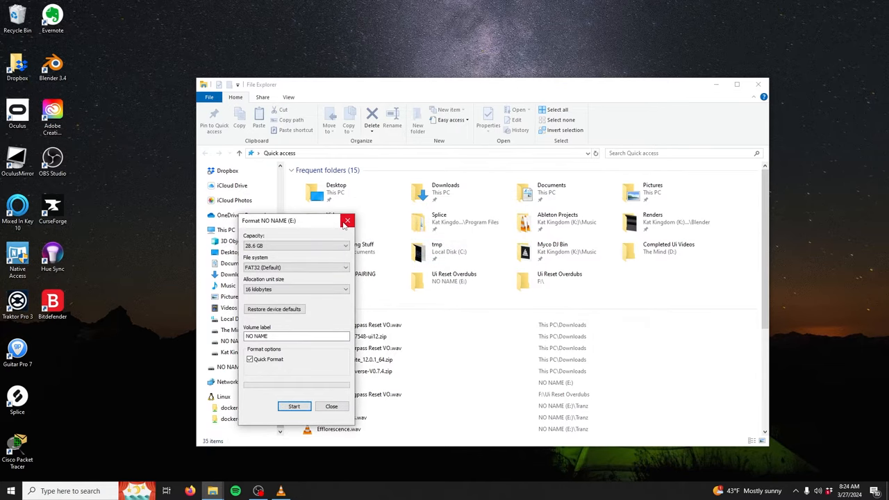
left_click(347, 221)
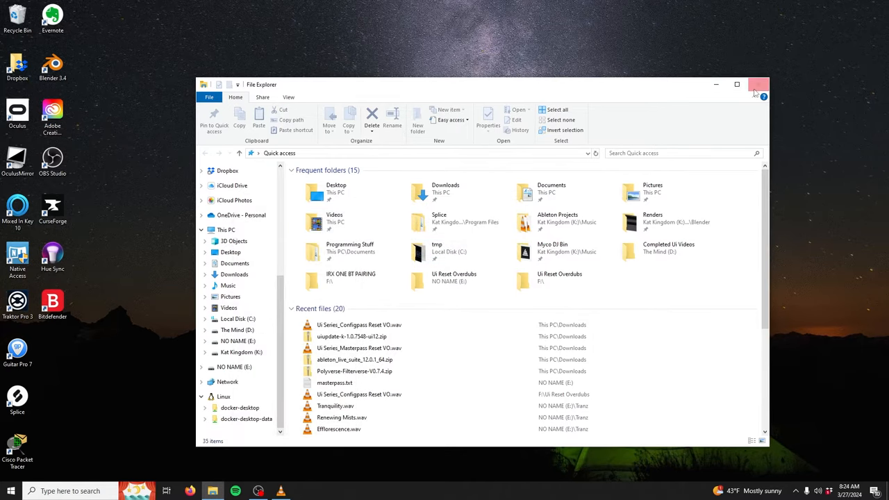
- Close File Explorer and launch a blank, untitled Notepad document
left_click(758, 84)
type("note")
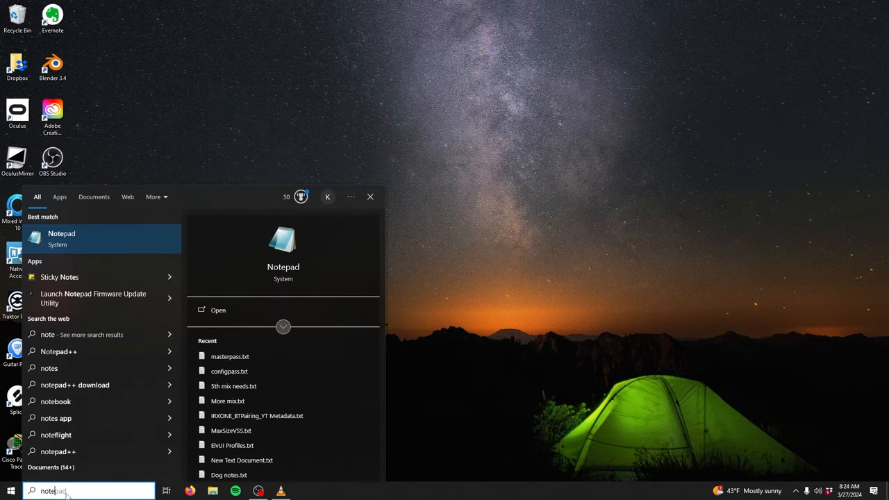
left_click(61, 239)
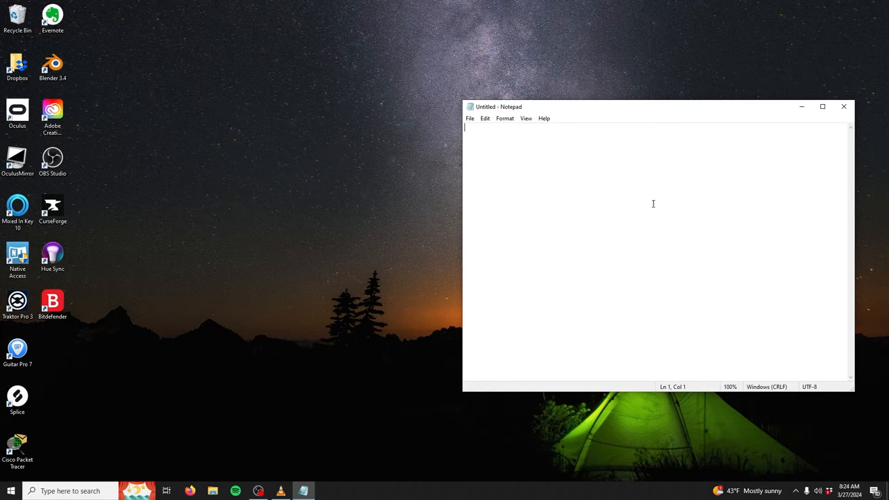
mouse_move(695, 270)
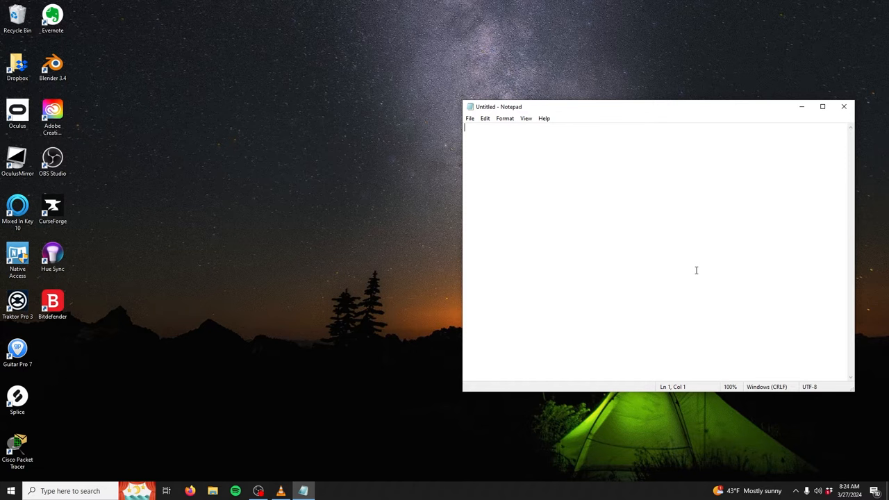
- Save the empty Notepad document as 'configpass' on the NO NAME (E:) drive
left_click(470, 118)
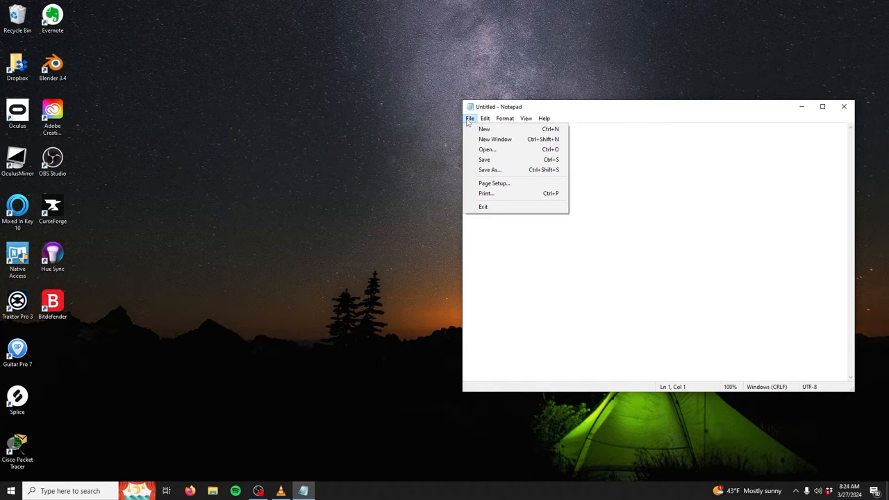
mouse_move(490, 169)
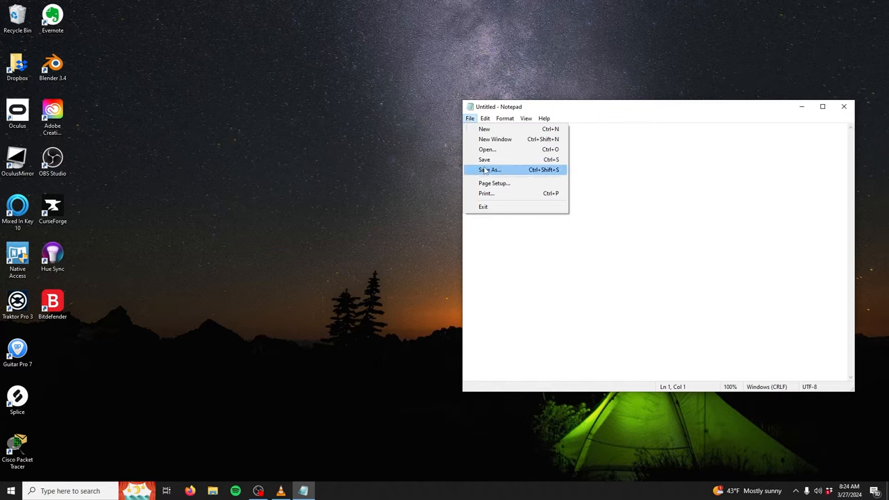
left_click(489, 170)
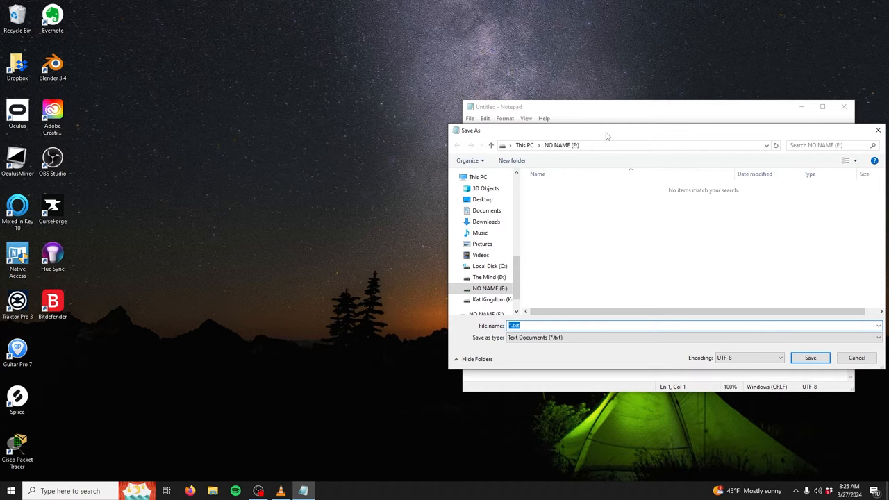
left_click(490, 288)
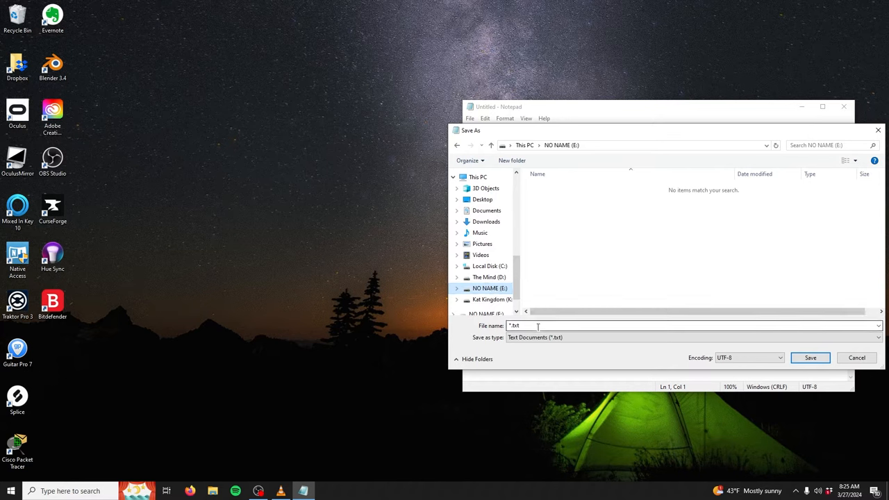
type("config")
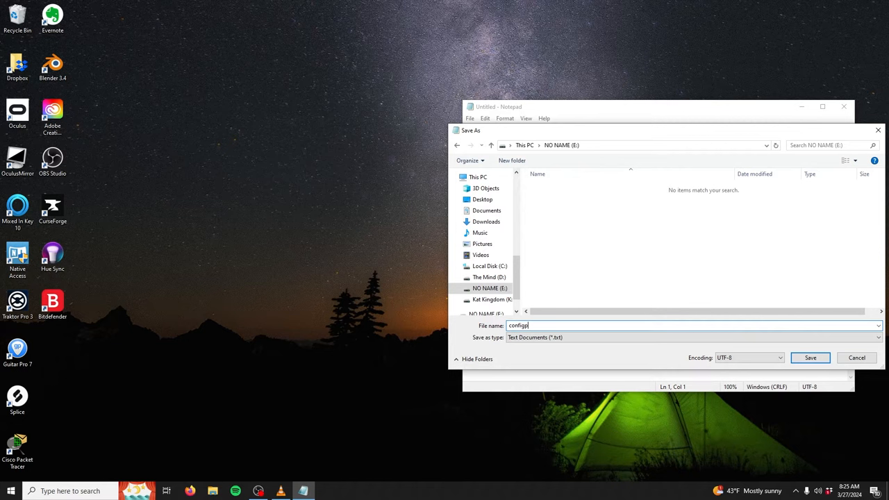
type("pass")
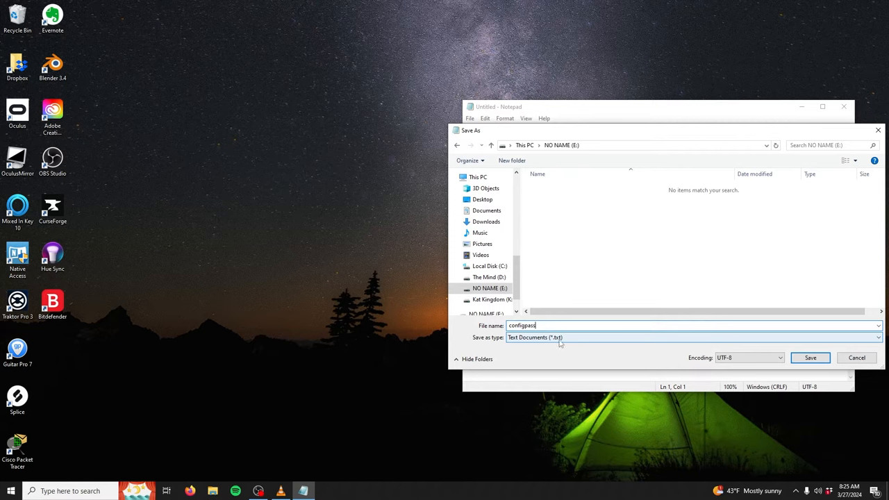
mouse_move(578, 339)
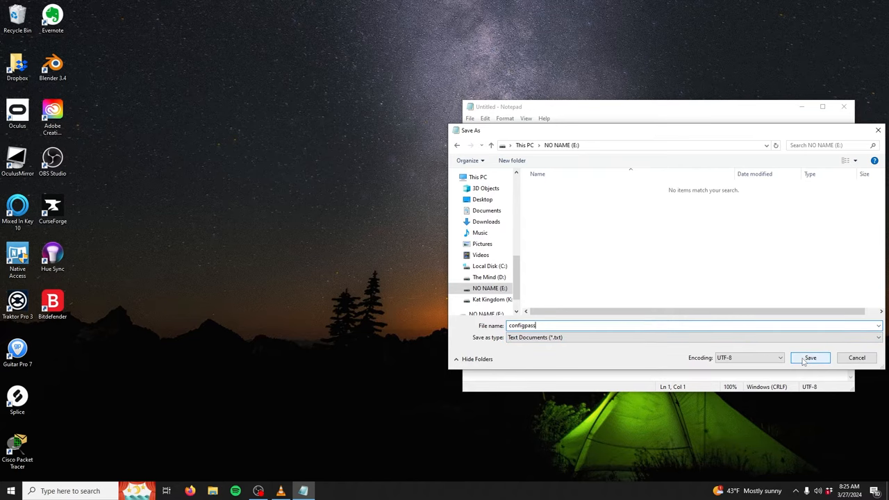
left_click(810, 358)
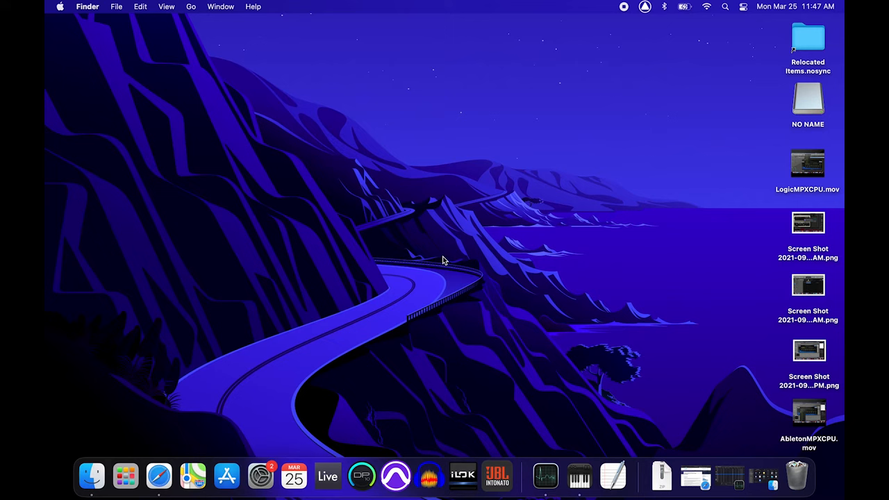
mouse_move(764, 477)
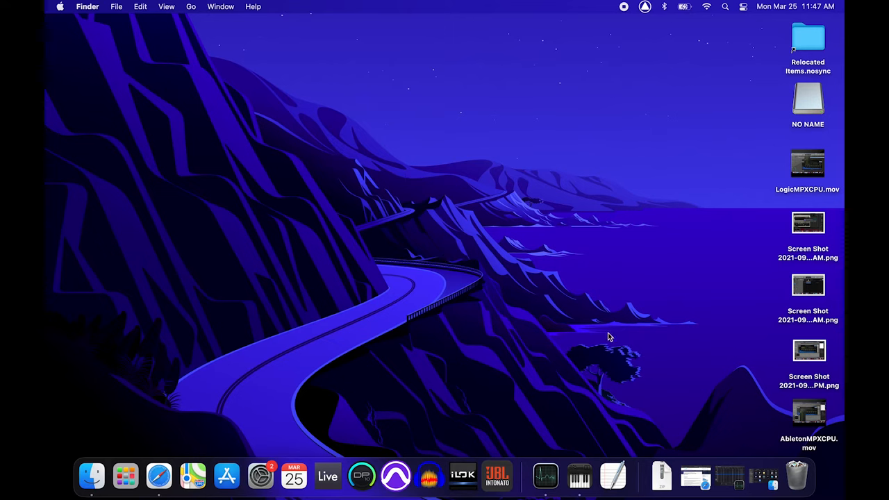
- Go to Finder's Applications folder and open the Utilities folder
left_click(191, 6)
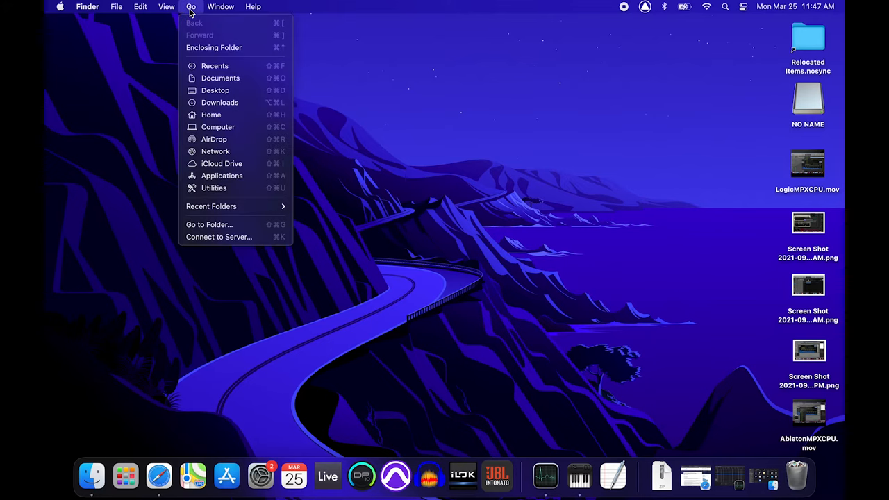
mouse_move(221, 175)
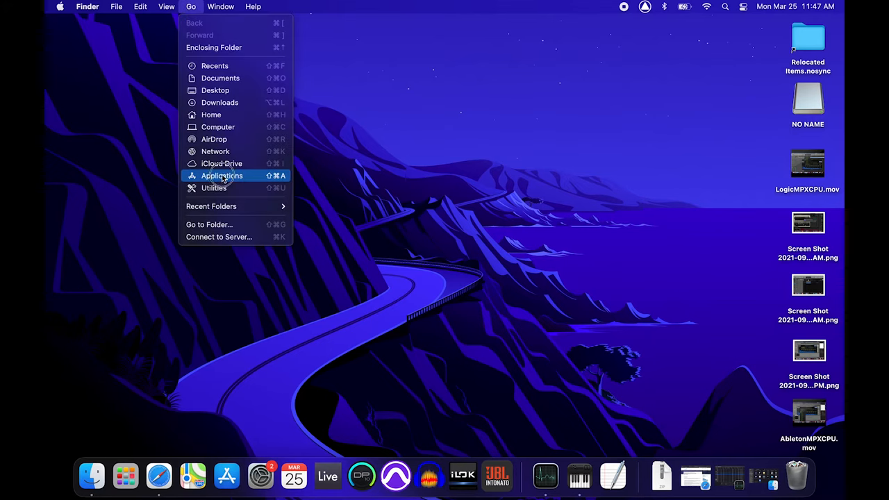
left_click(222, 175)
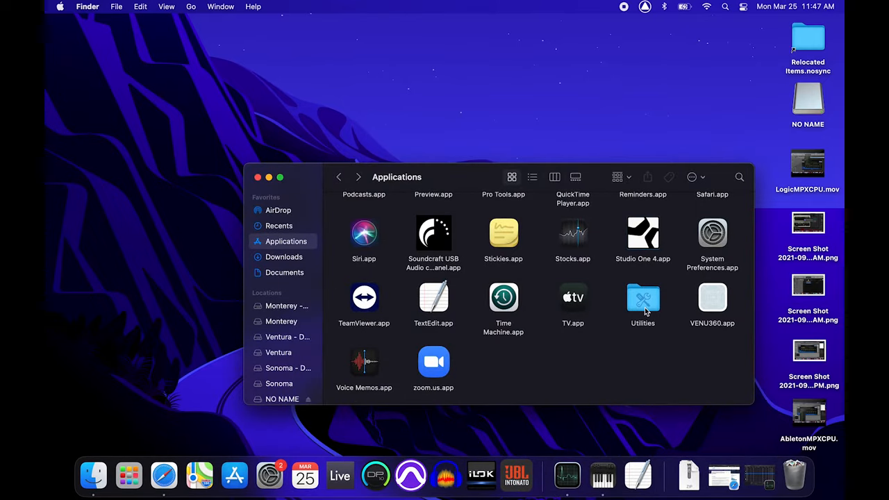
double_click(642, 297)
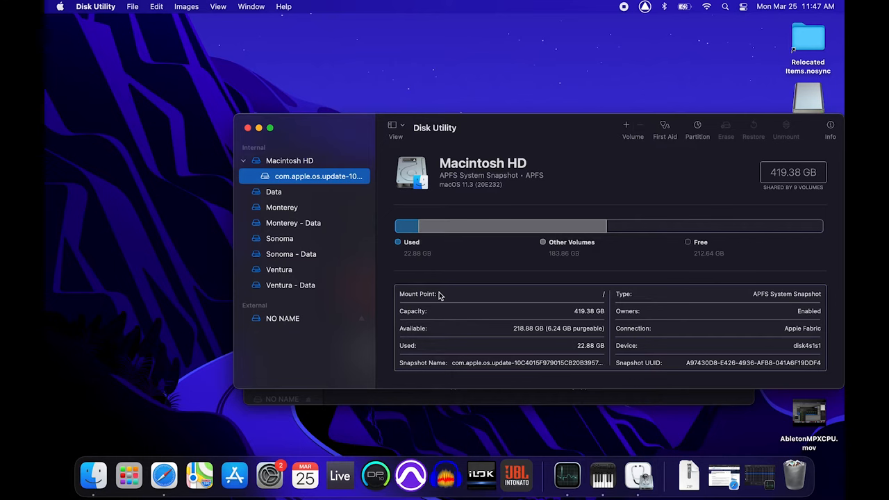
mouse_move(284, 318)
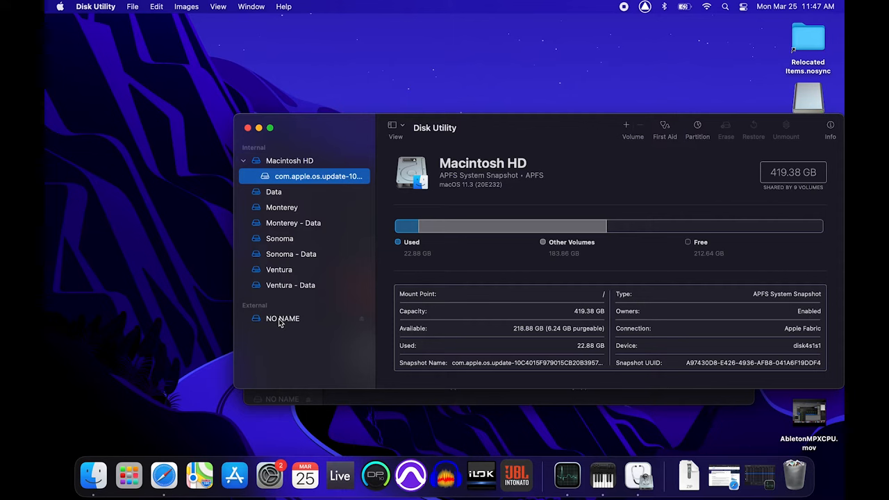
- Select the NO NAME drive and erase it as MS-DOS (FAT32), then dismiss the report
left_click(283, 318)
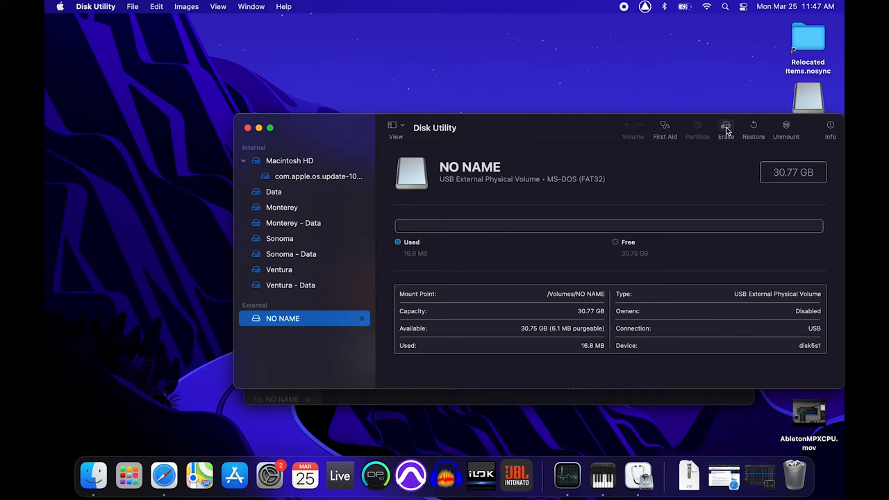
left_click(725, 128)
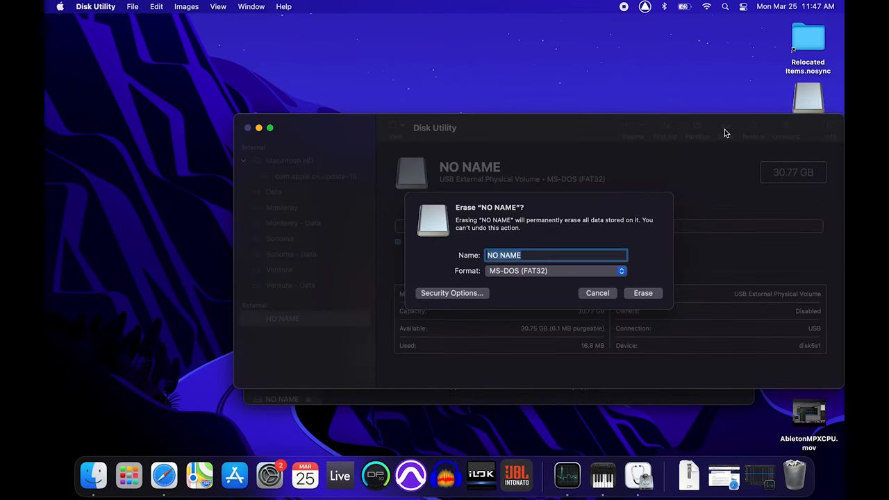
left_click(556, 270)
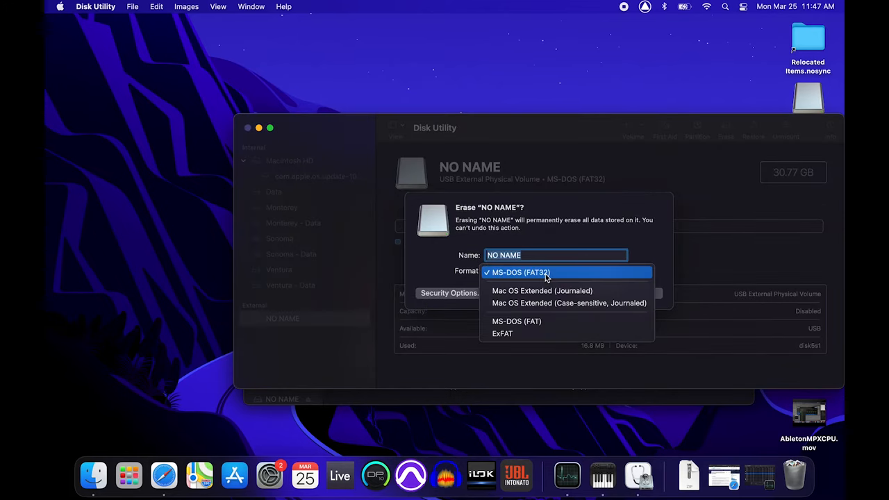
mouse_move(547, 303)
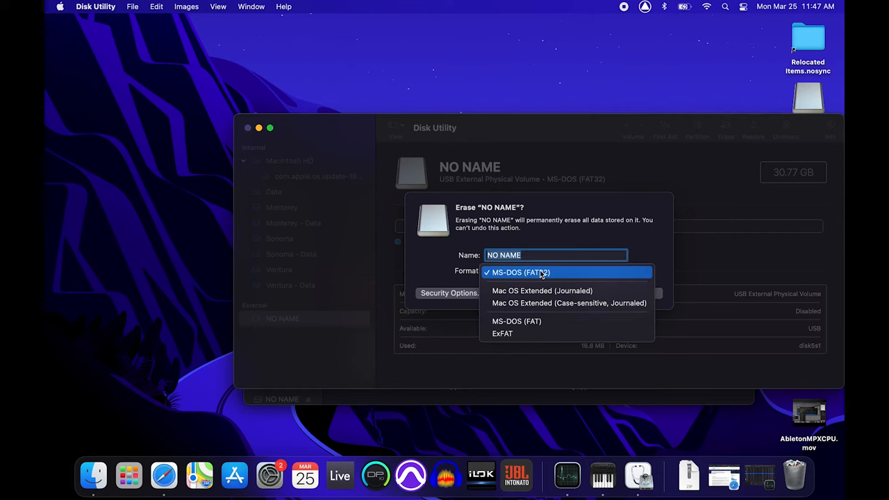
left_click(521, 272)
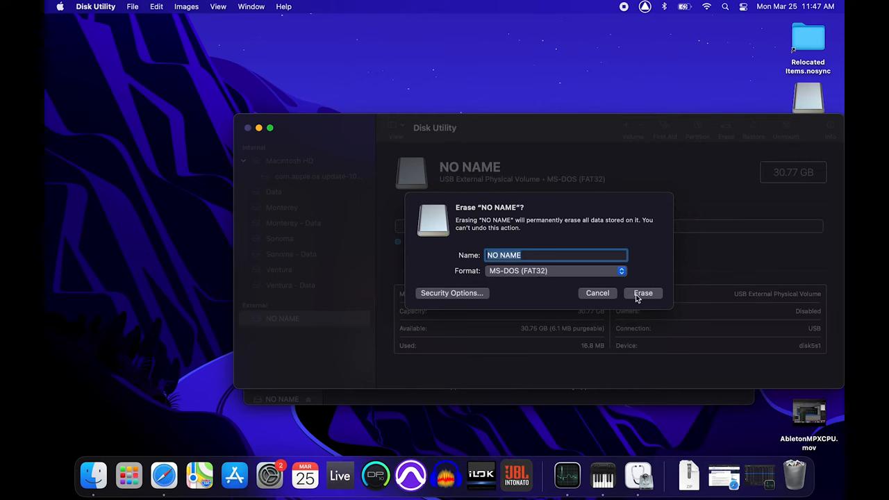
left_click(642, 292)
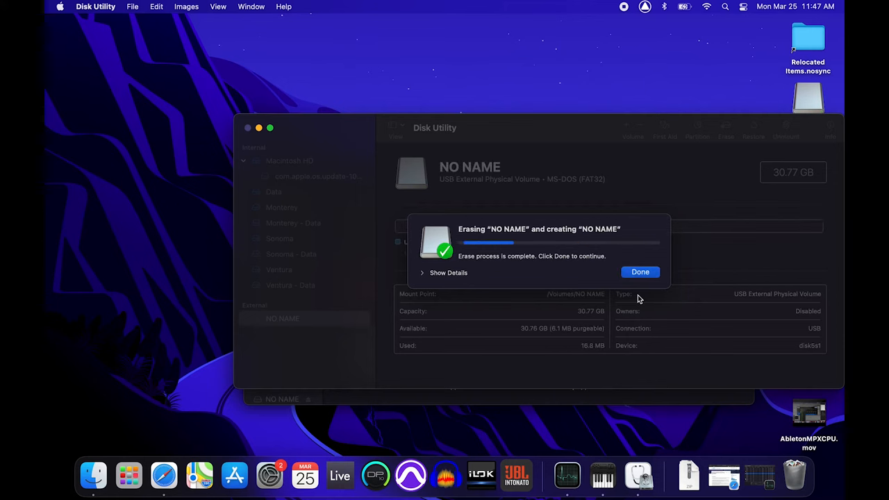
left_click(639, 271)
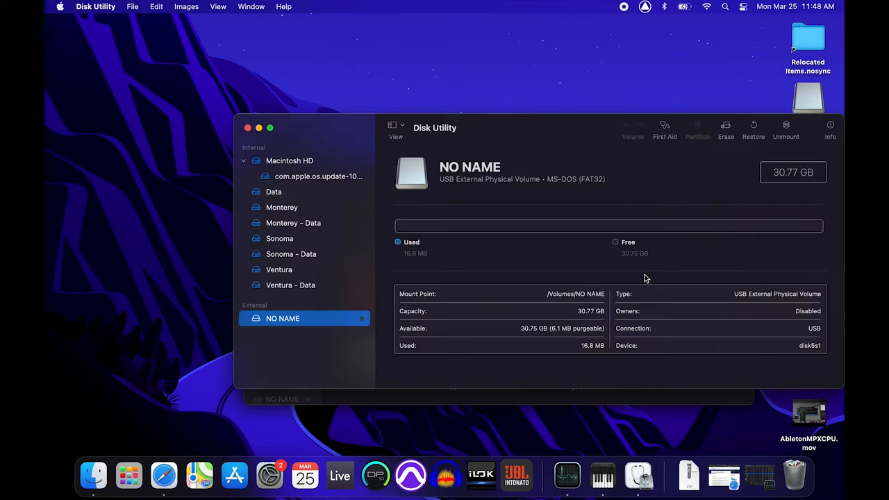
mouse_move(243, 135)
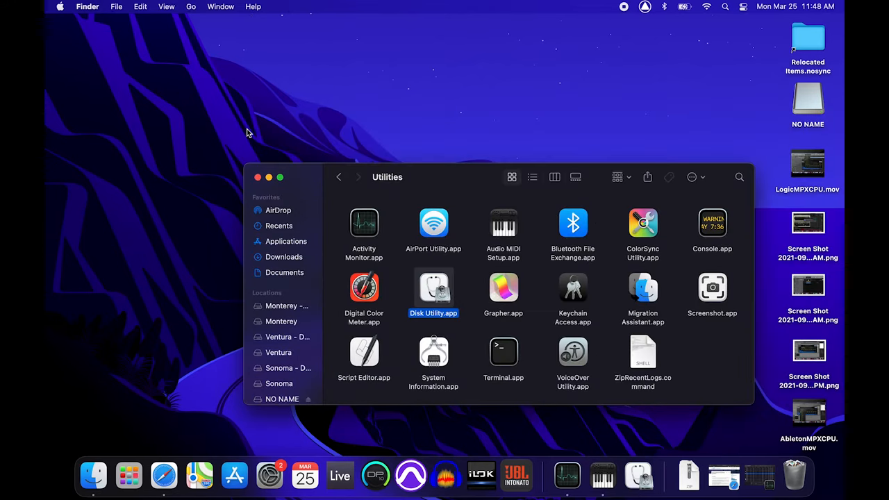
- Return to the Applications folder and launch TextEdit.app for a blank document
left_click(339, 176)
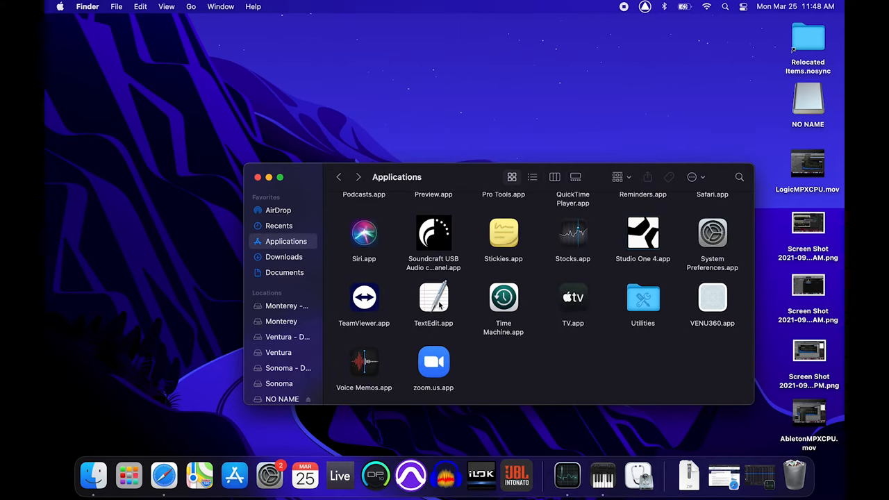
double_click(433, 297)
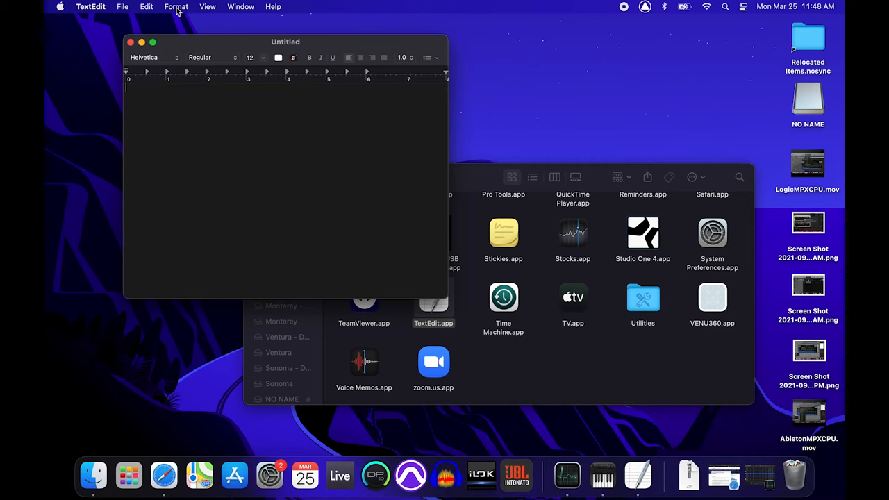
- Convert the untitled TextEdit document using Format > Make Plain Text
left_click(175, 7)
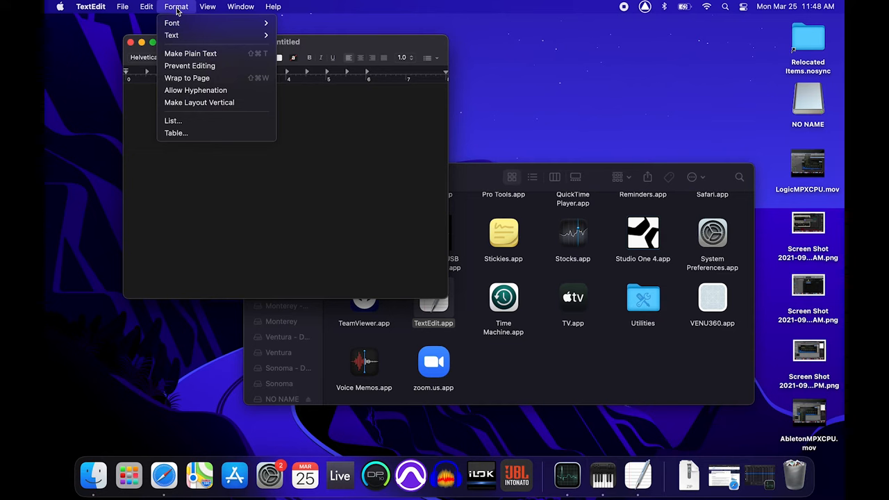
mouse_move(190, 54)
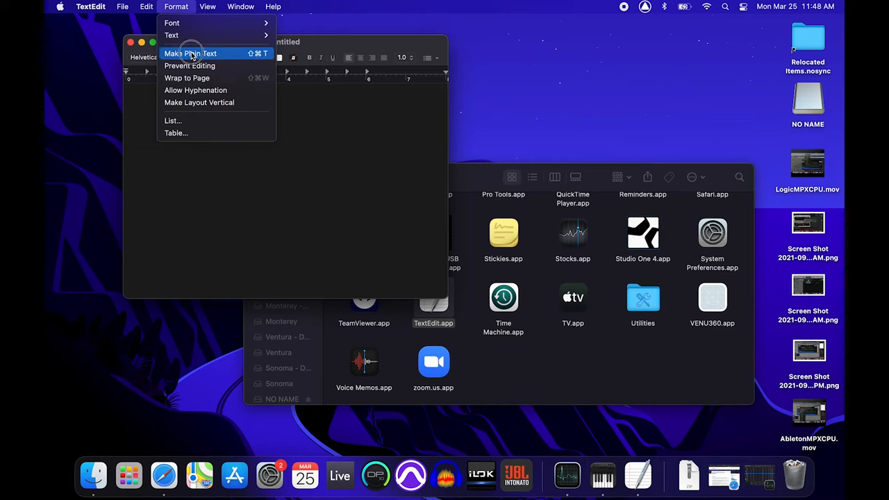
left_click(190, 52)
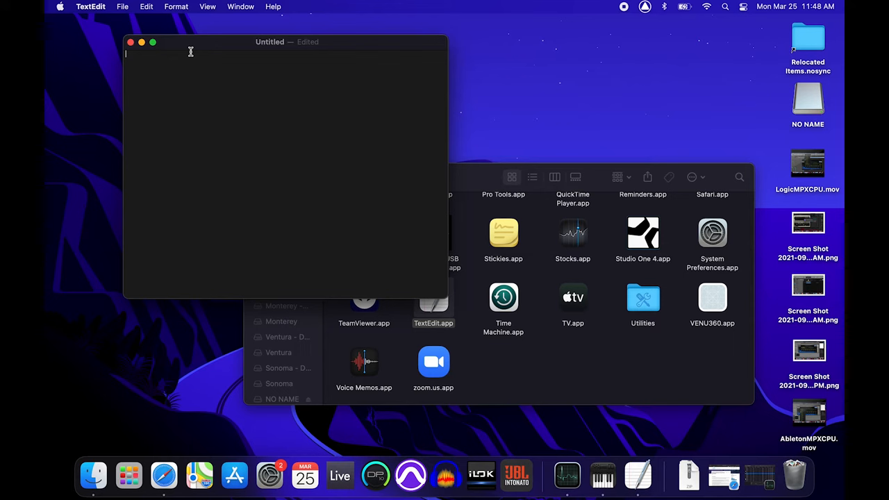
mouse_move(287, 138)
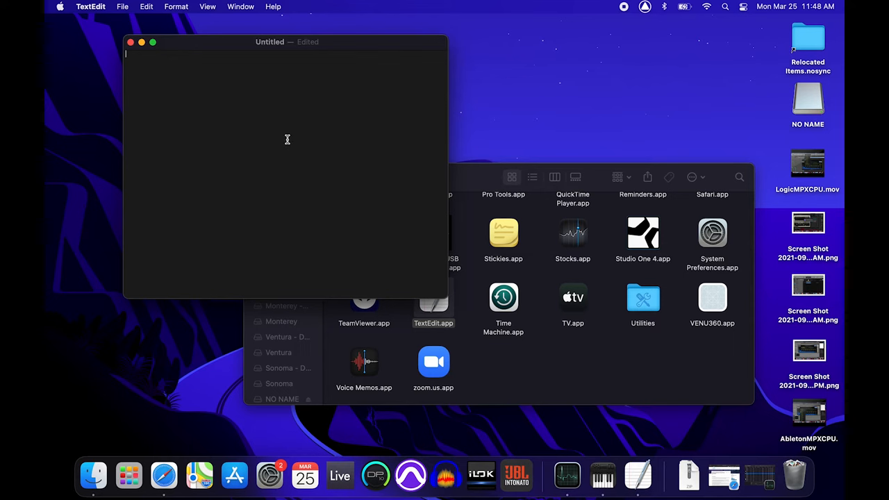
mouse_move(269, 171)
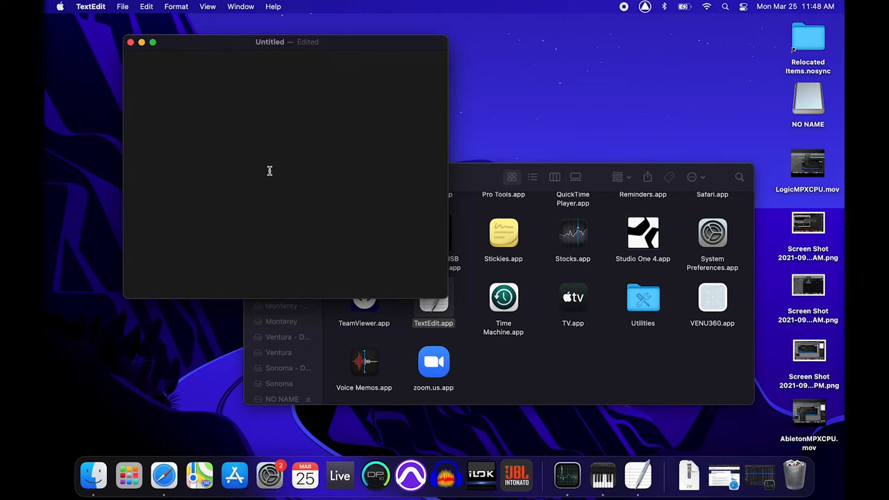
mouse_move(243, 121)
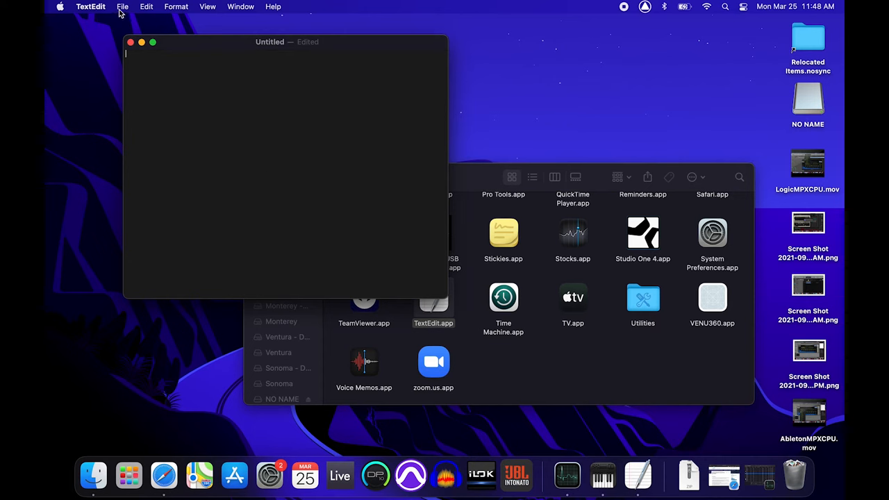
- Start saving as configpass.txt to NO NAME and expand the save sheet
left_click(122, 7)
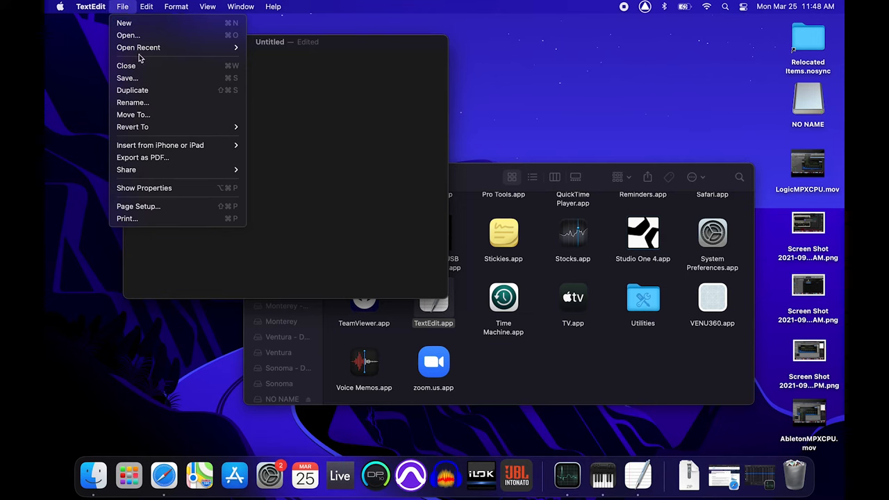
mouse_move(127, 78)
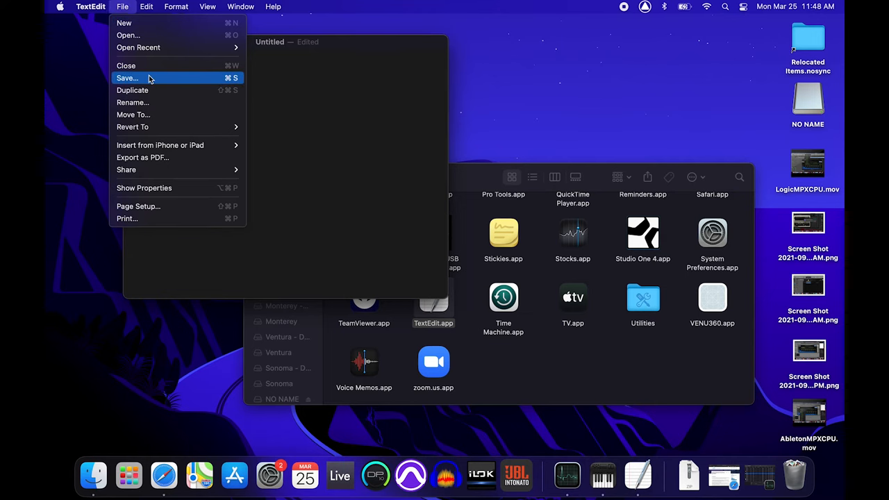
left_click(128, 78)
type("configpass.txt")
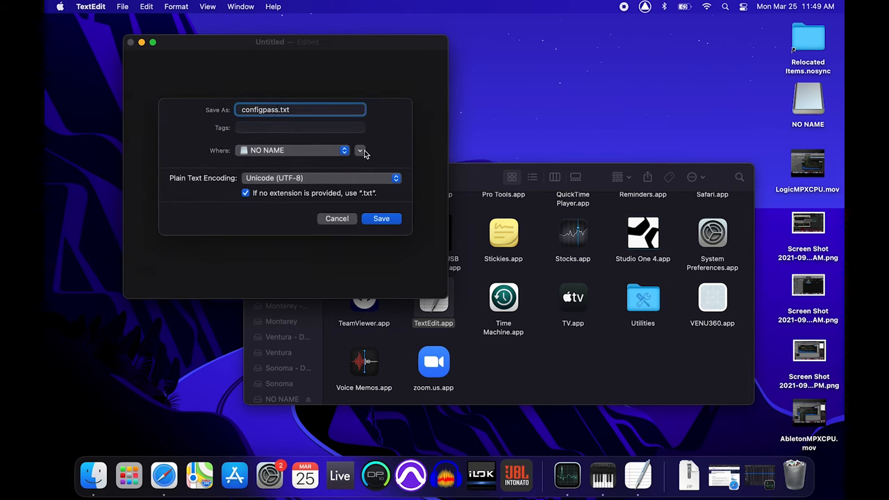
left_click(360, 150)
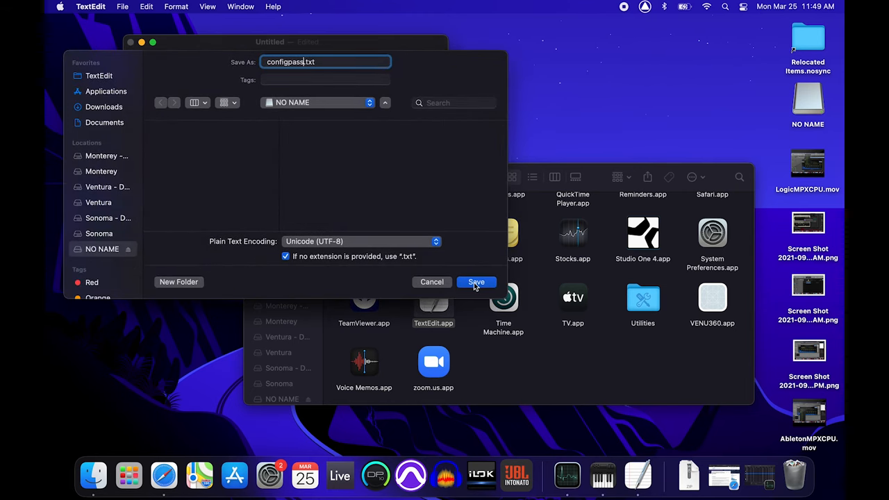
- Save configpass.txt onto the NO NAME drive
left_click(476, 281)
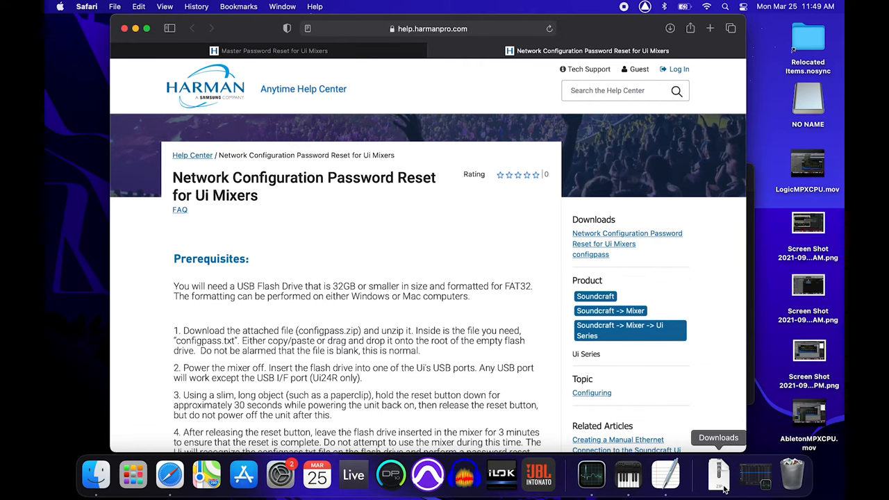
mouse_move(731, 414)
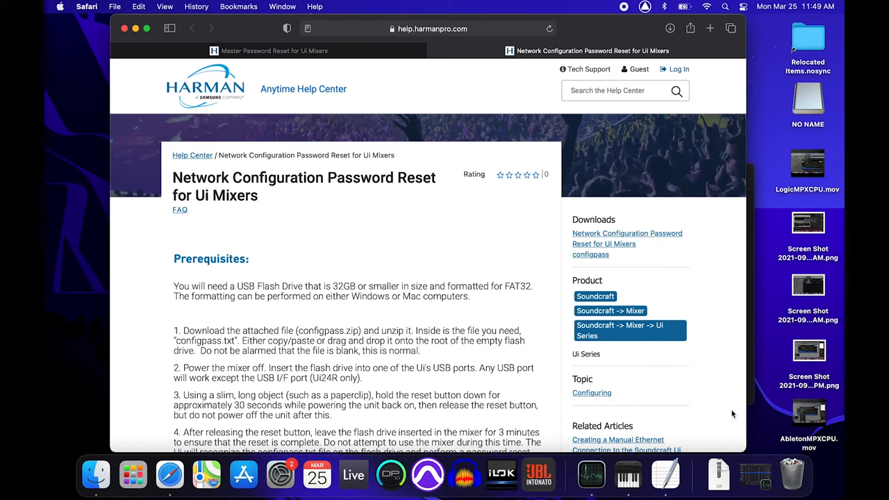
mouse_move(669, 275)
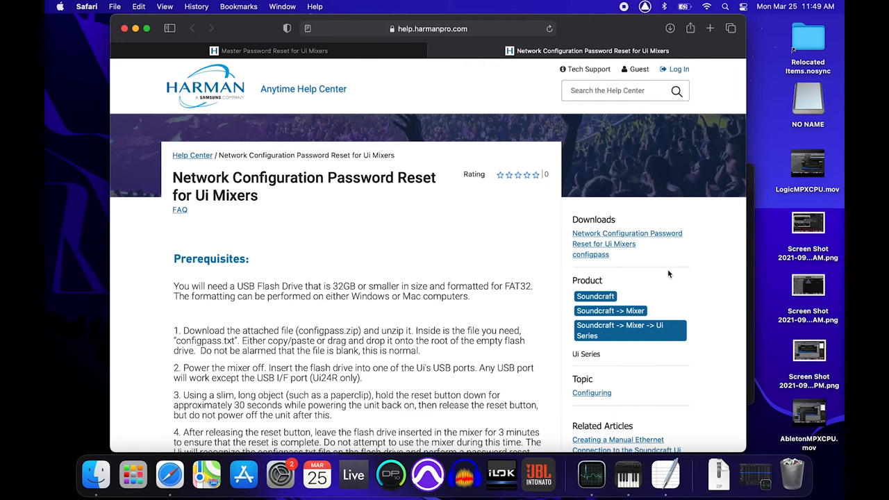
mouse_move(621, 204)
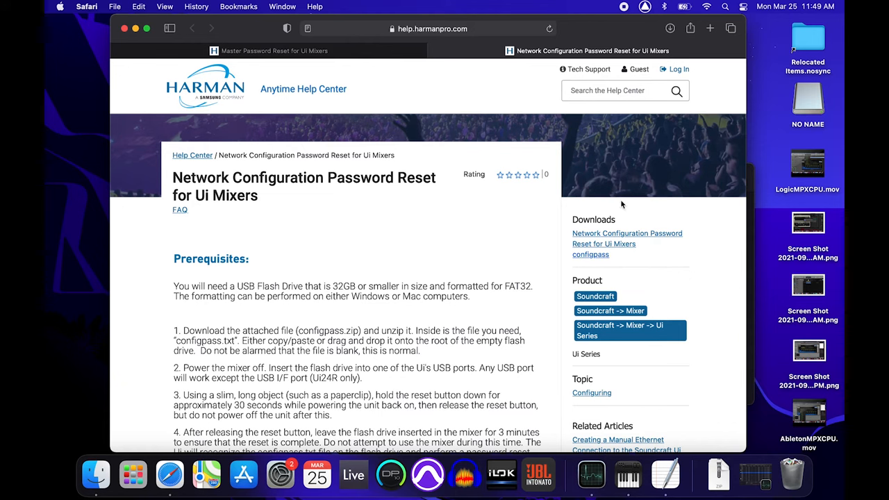
mouse_move(641, 223)
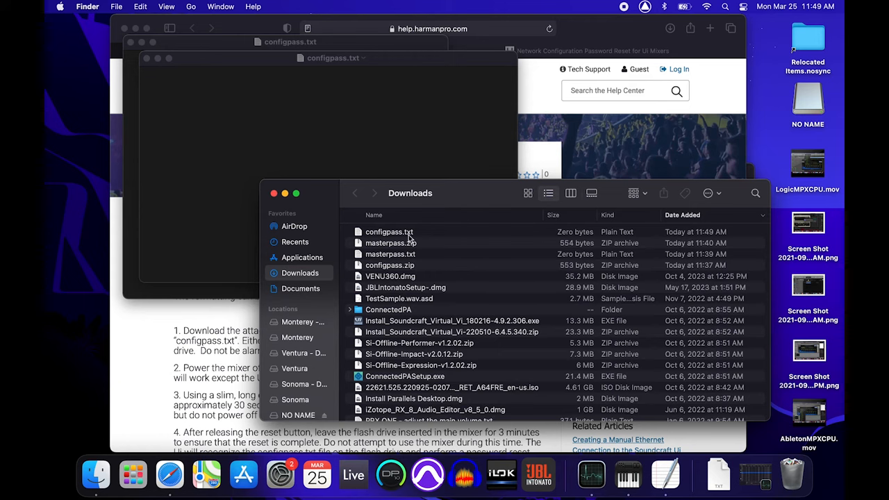
mouse_move(384, 269)
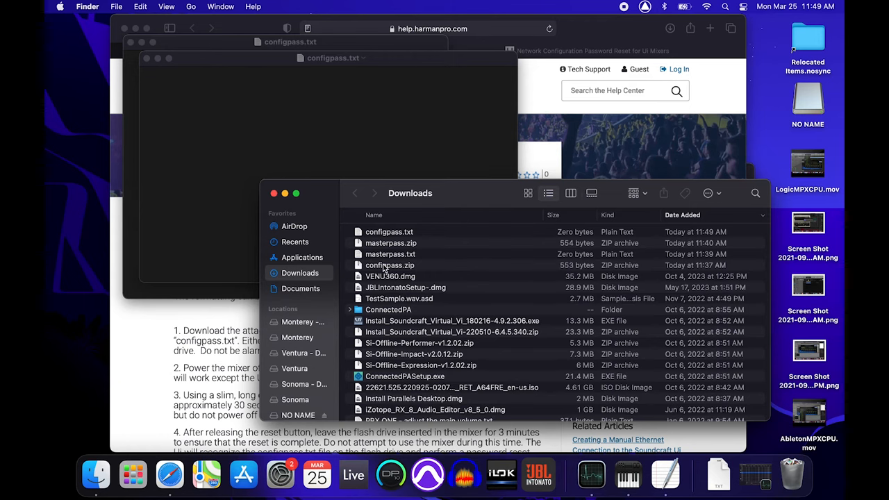
mouse_move(392, 248)
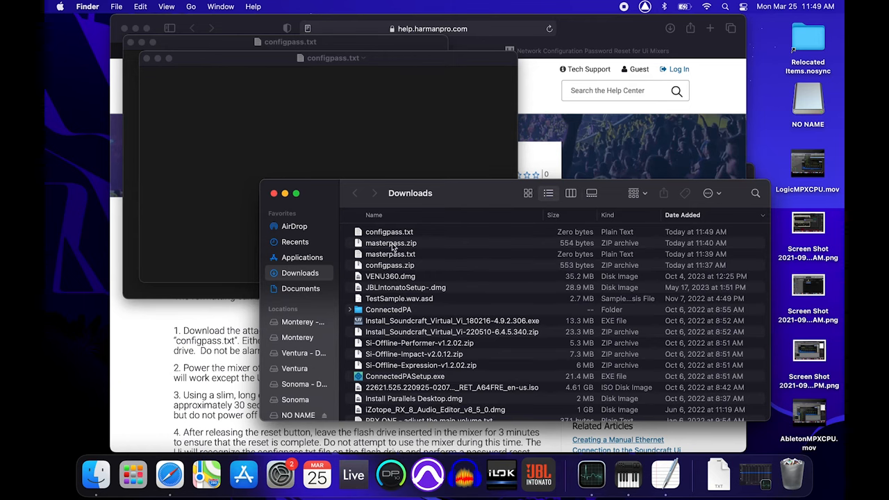
- Copy the downloaded configpass.txt from Downloads and paste it onto the NO NAME drive
left_click(391, 240)
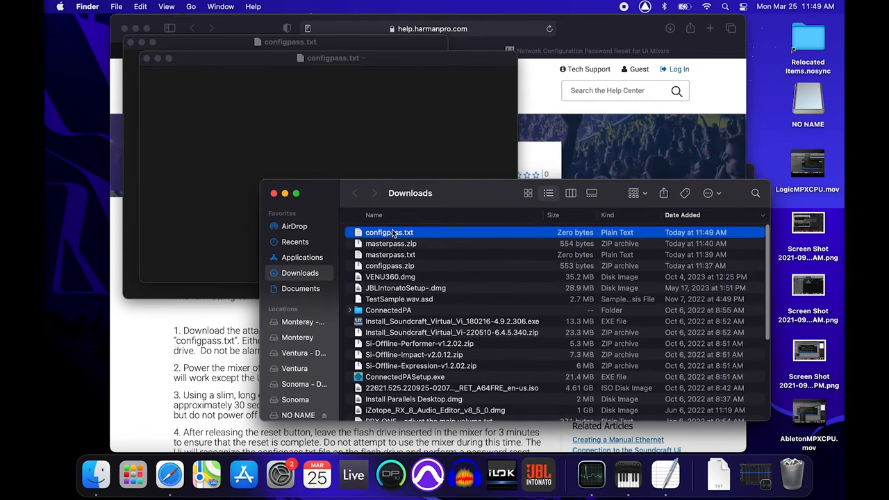
right_click(389, 232)
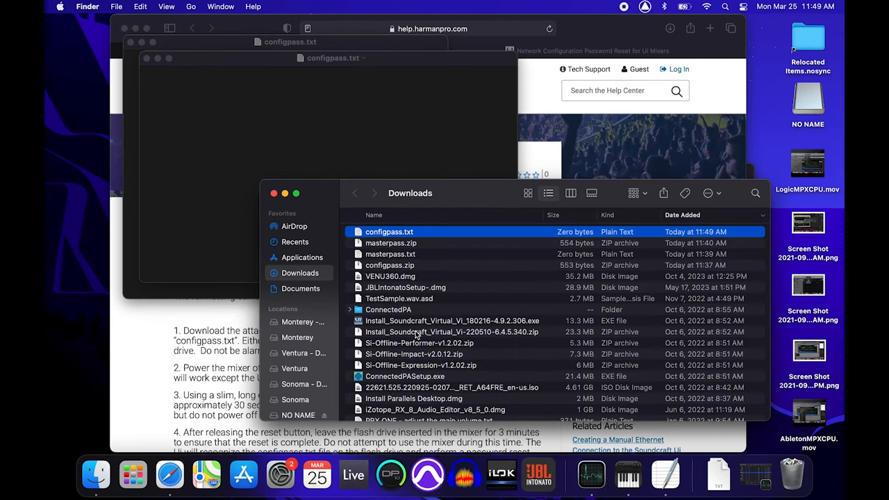
mouse_move(329, 385)
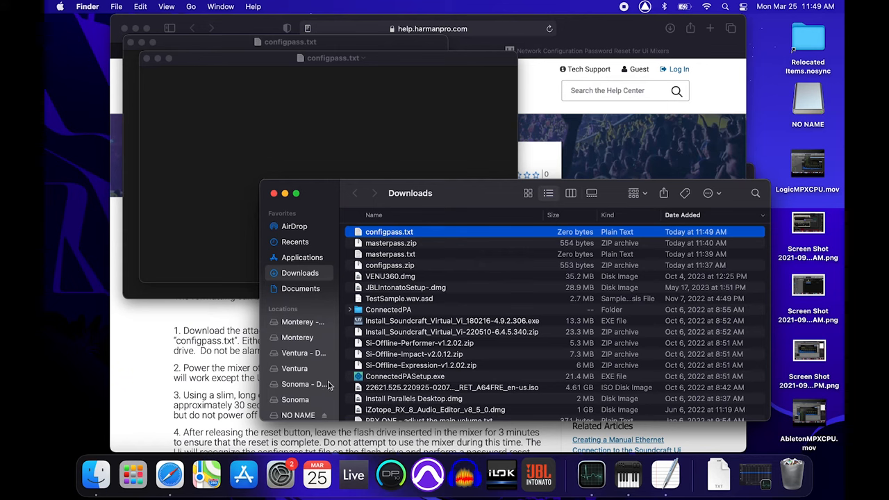
left_click(298, 413)
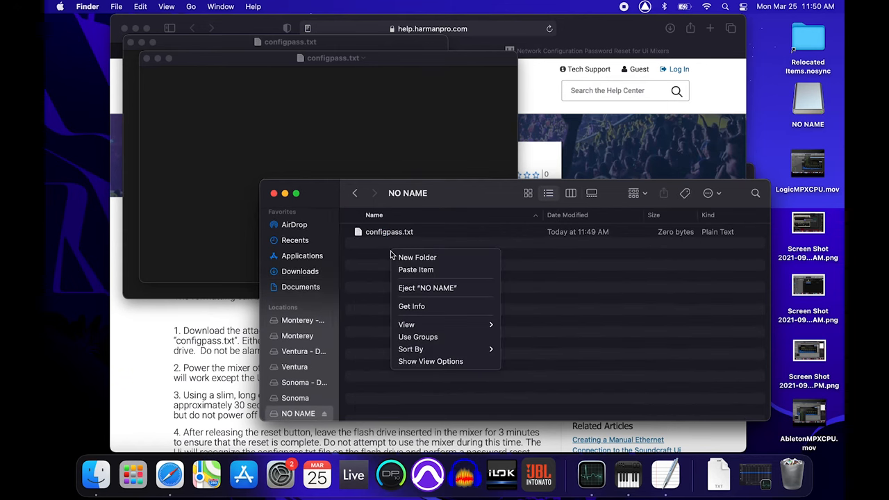
mouse_move(416, 270)
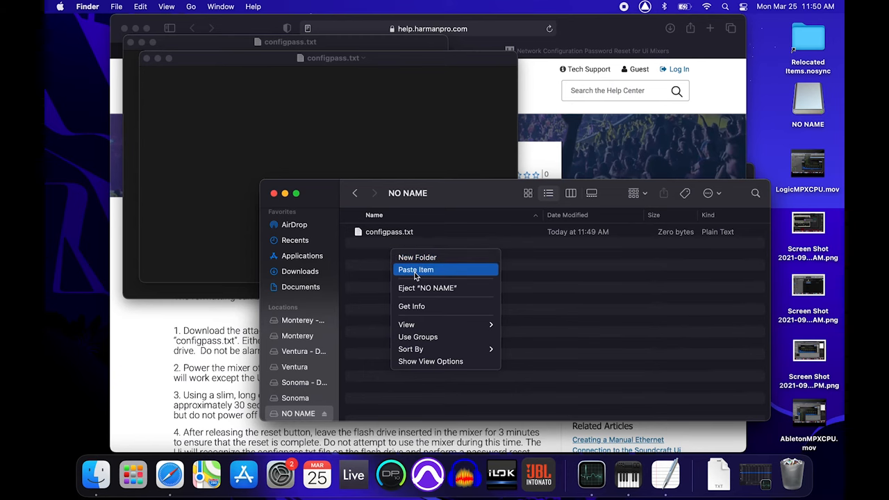
left_click(415, 270)
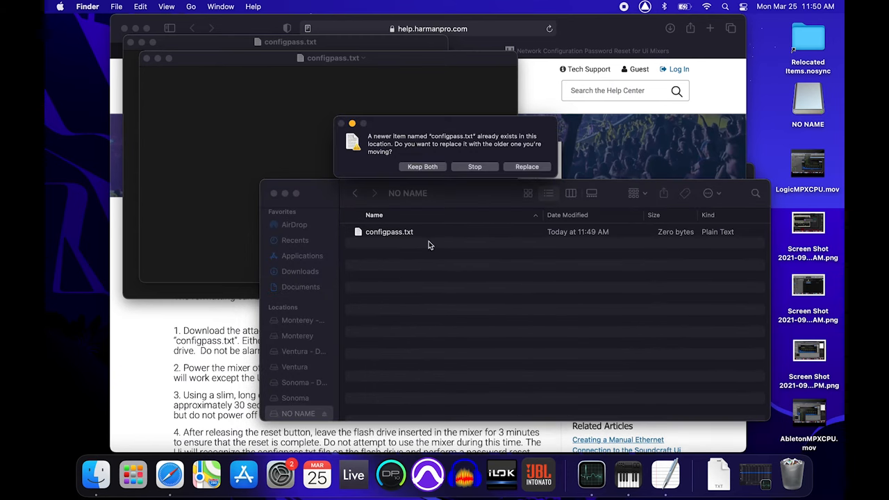